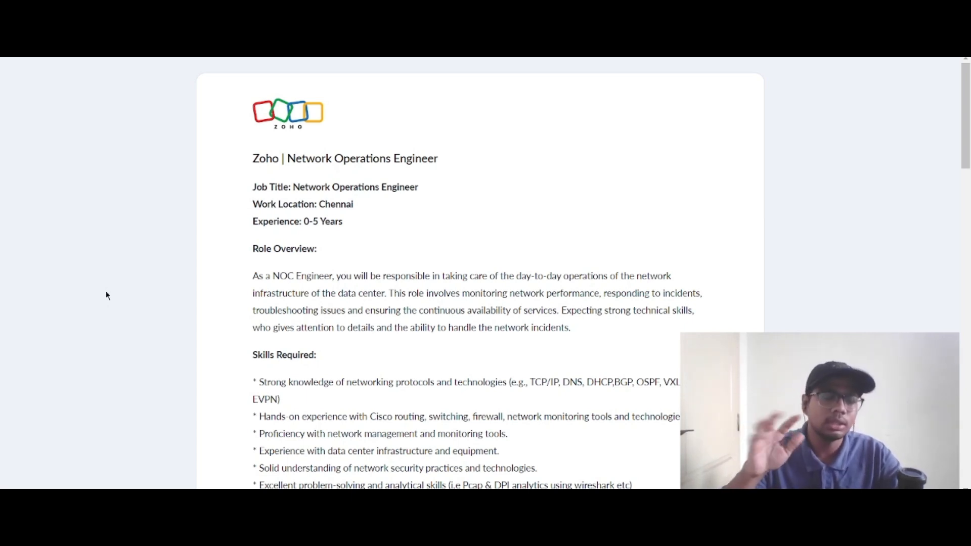
scroll("down", 3)
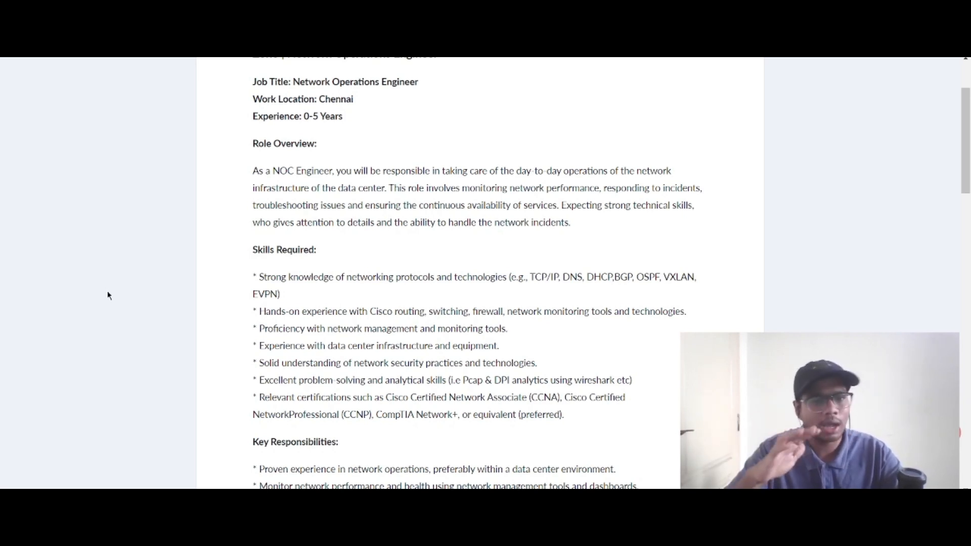
scroll("down", 3)
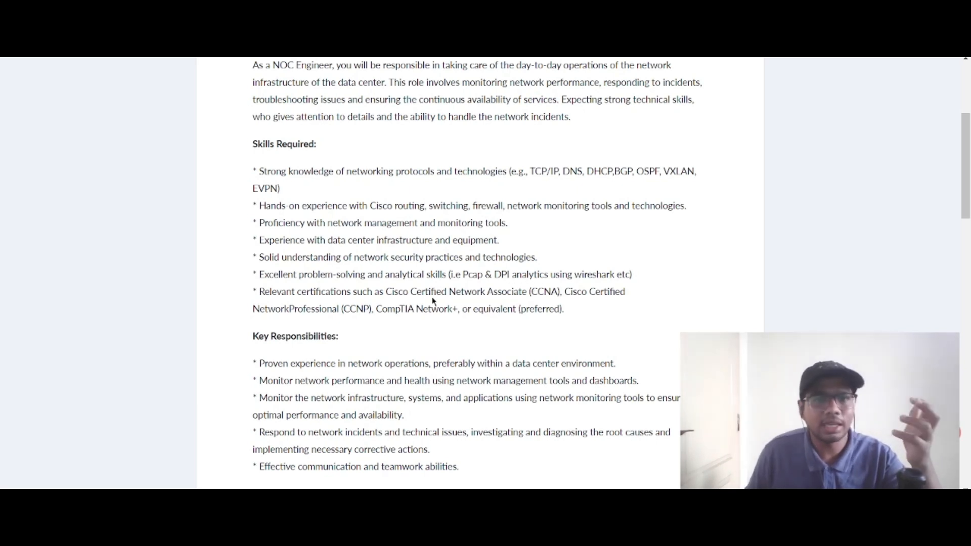
mouse_move(215, 278)
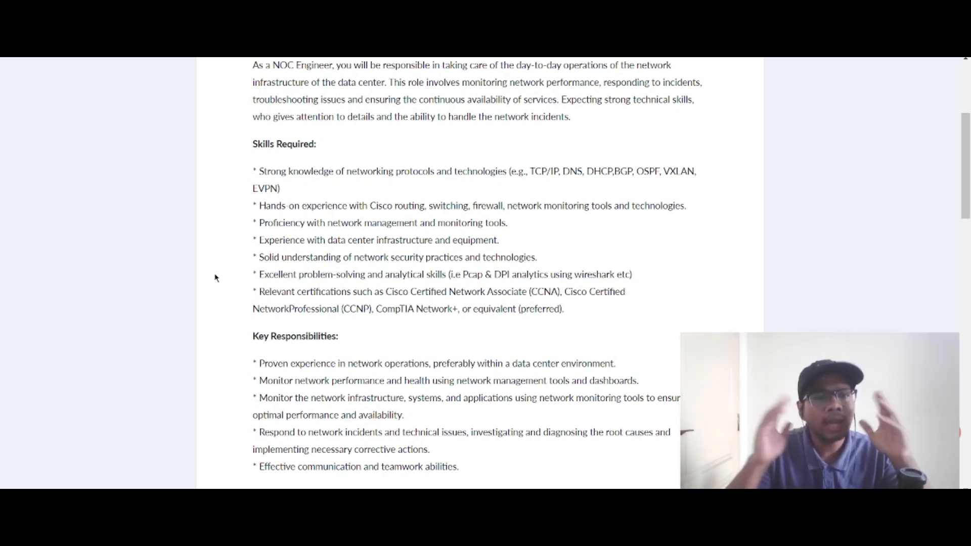